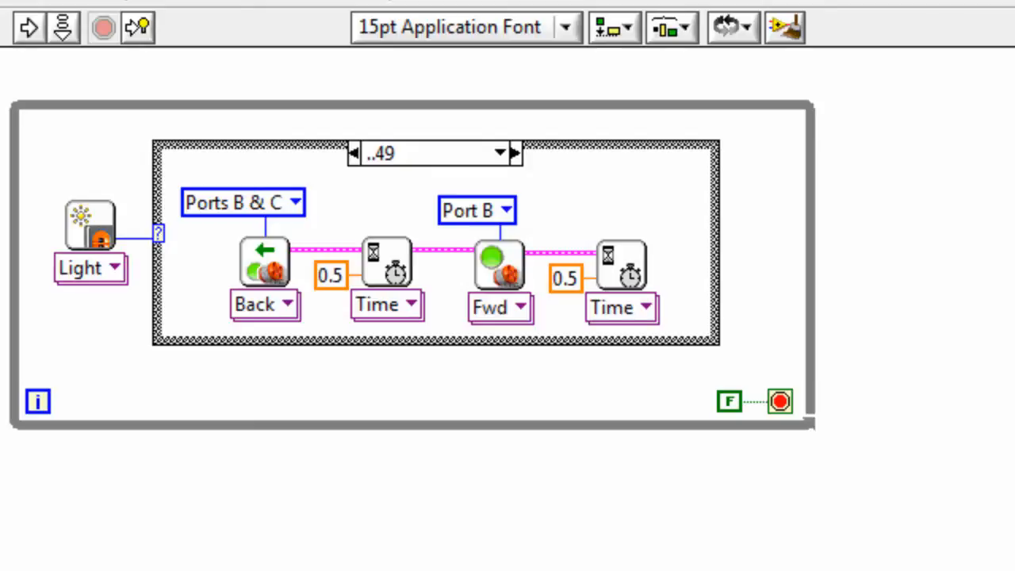
mouse_move(476, 278)
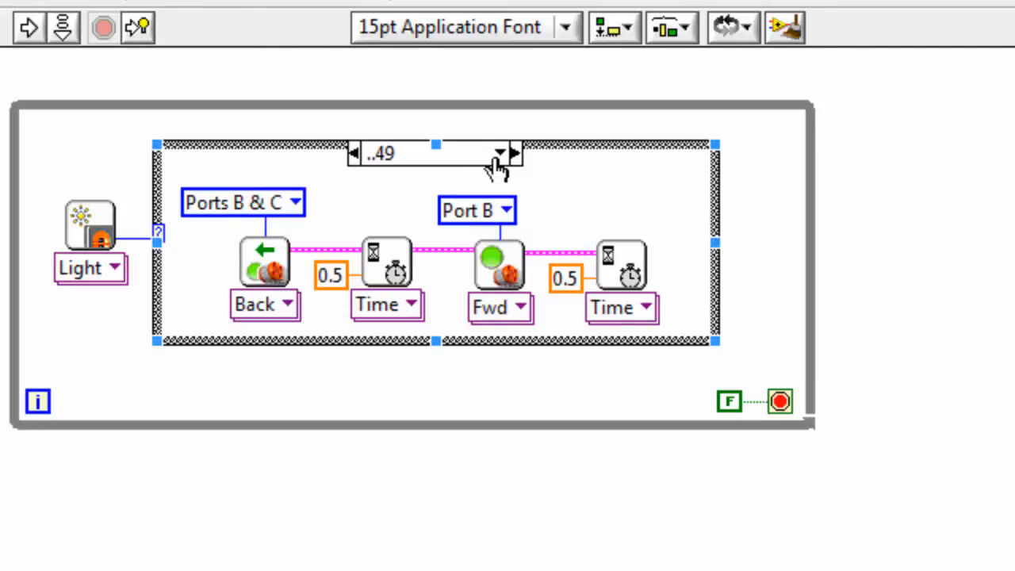
Switch the case structure to its empty '71..' light-value case.
left_click(499, 152)
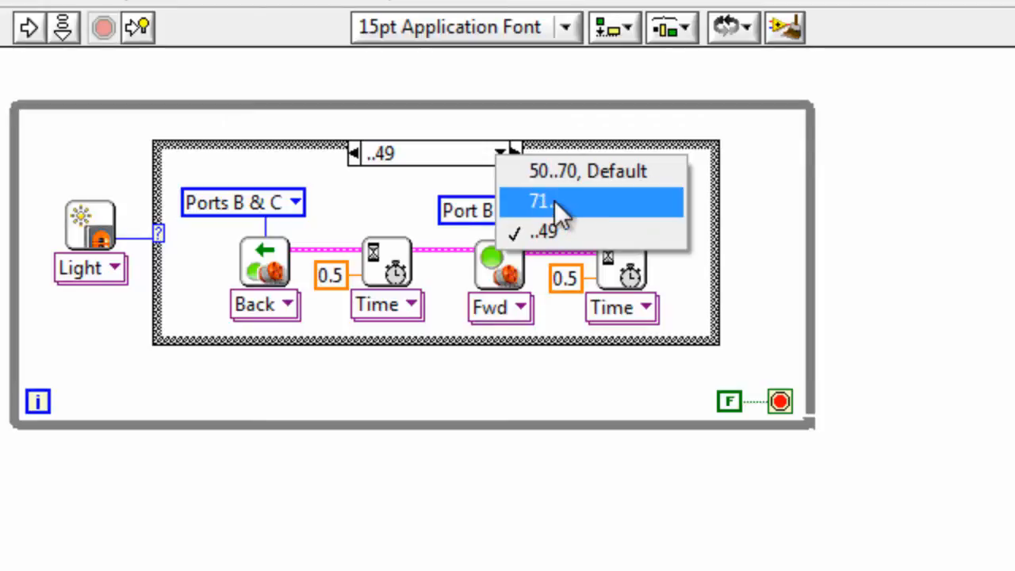
left_click(542, 201)
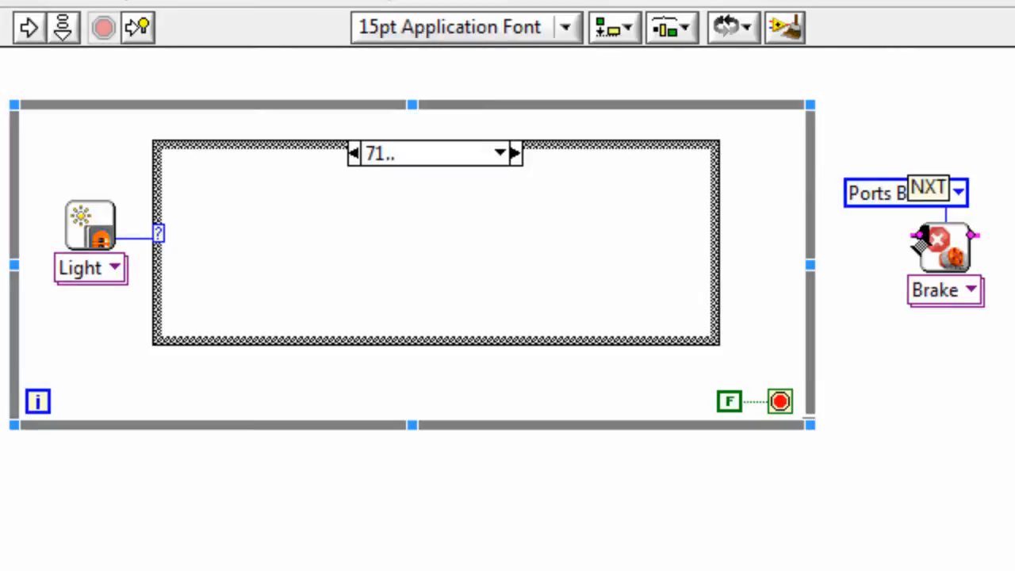
Wire the light sensor's motor chain through the loop into the Brake block on Ports B and C.
left_click(928, 188)
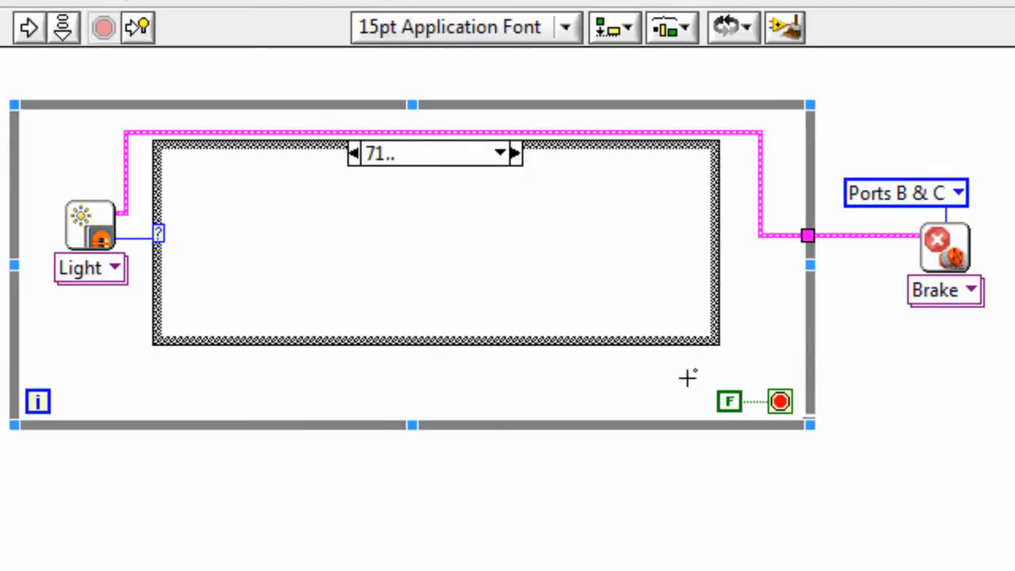
mouse_move(694, 460)
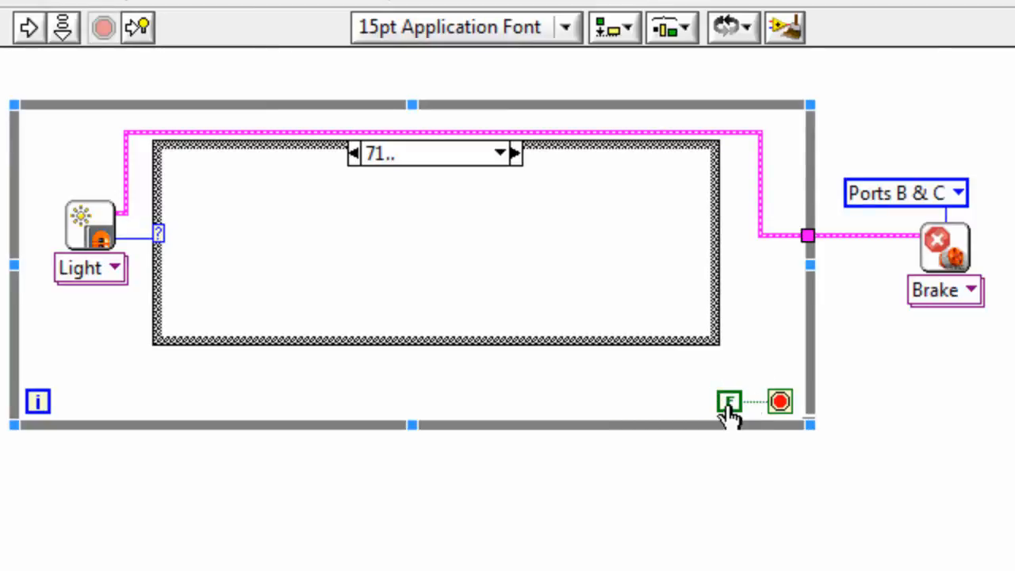
Remove the False constant so the 71.. case's True constant can drive the stop terminal.
left_click(728, 400)
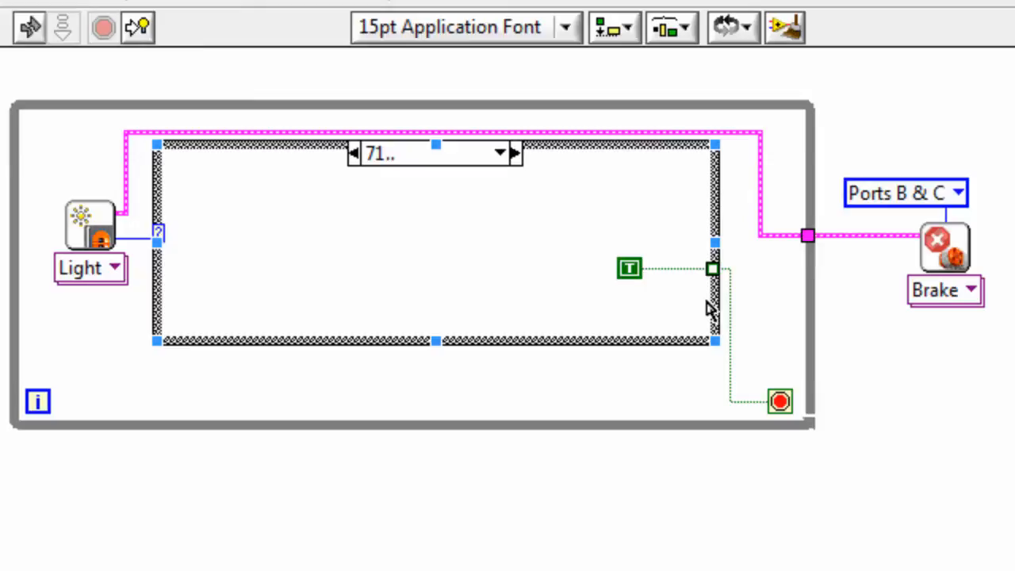
mouse_move(712, 285)
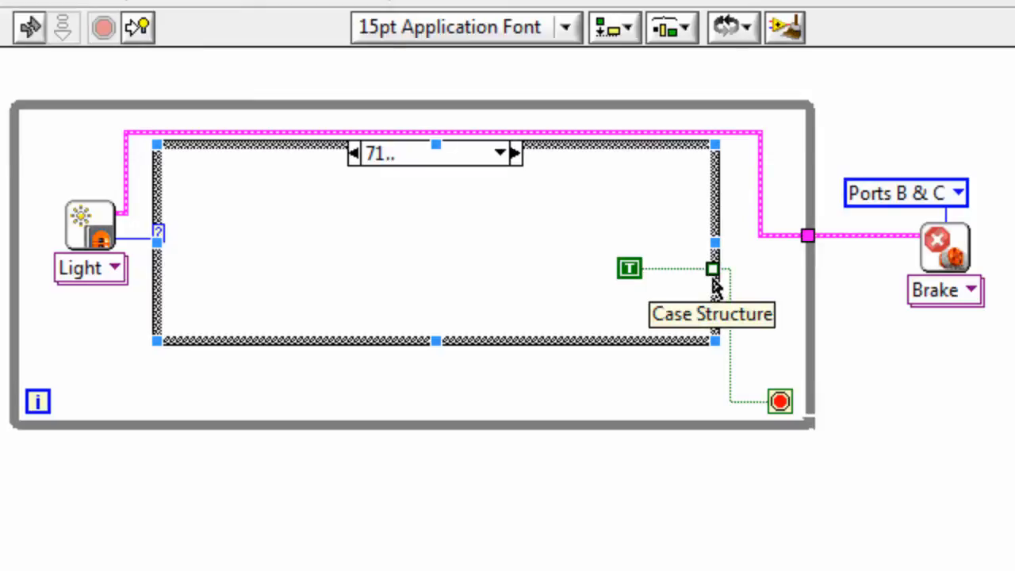
mouse_move(717, 293)
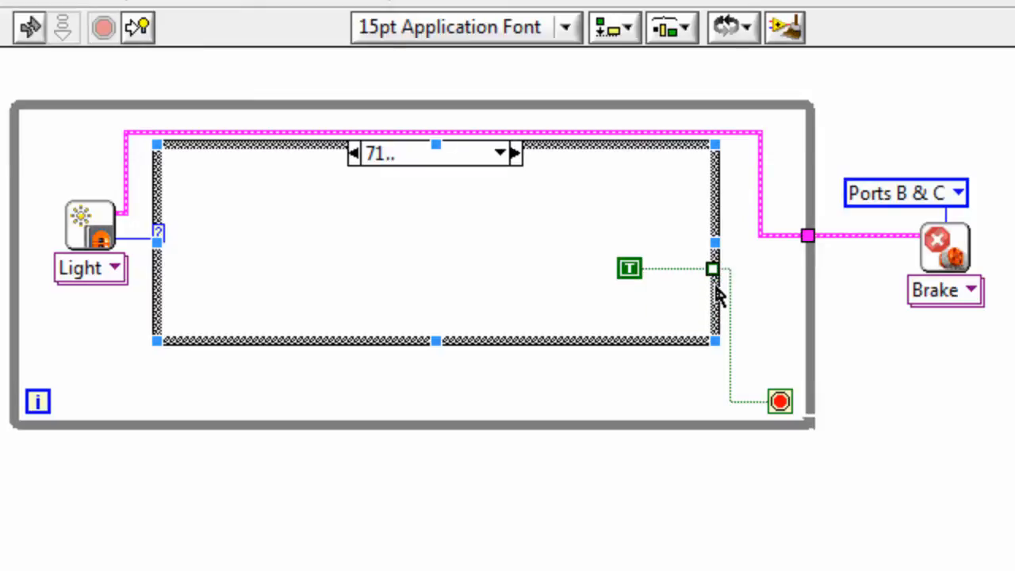
mouse_move(712, 270)
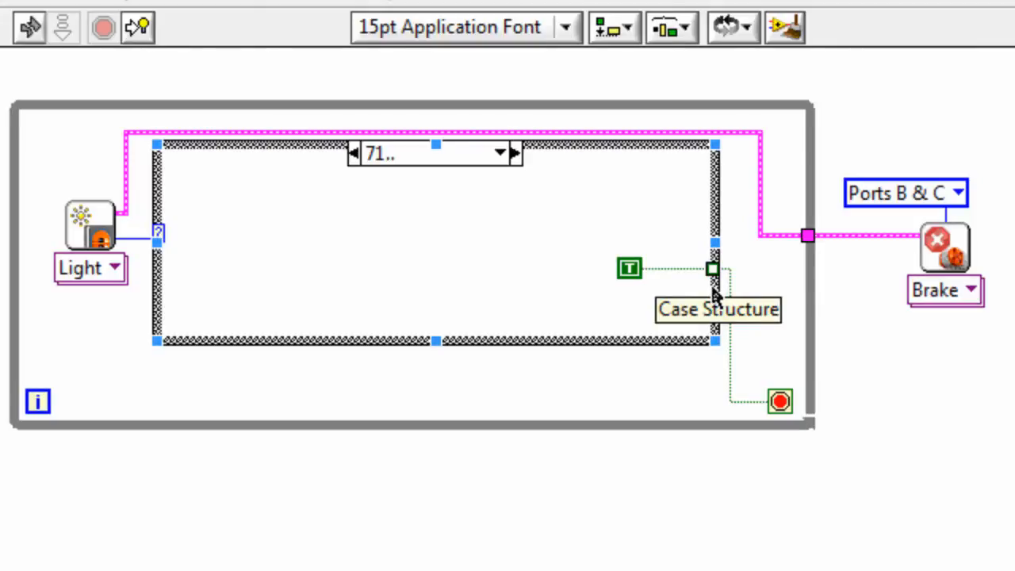
mouse_move(710, 273)
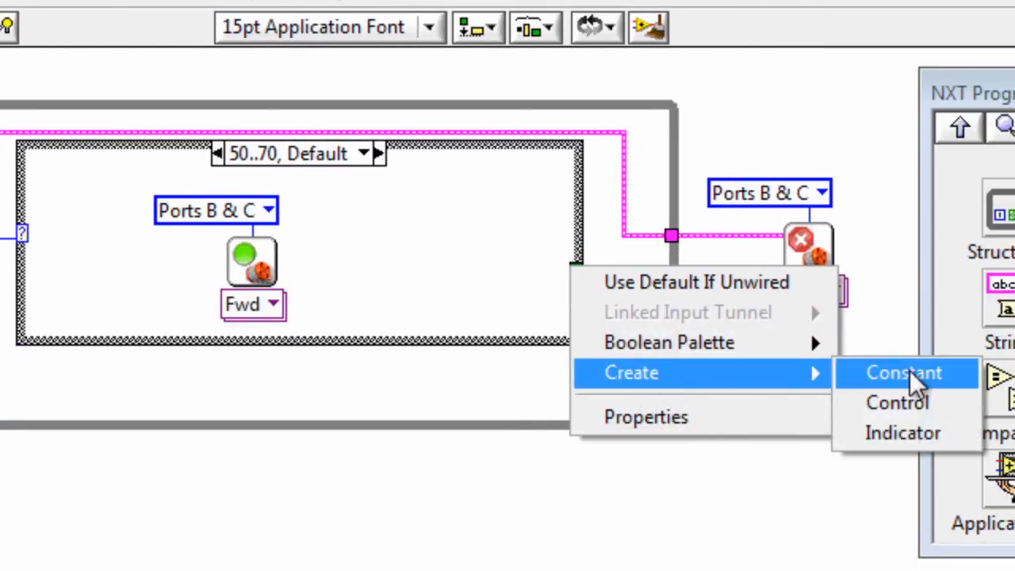
Create False constants on the stop tunnel in the '50..70, Default' and '..49' cases.
left_click(903, 373)
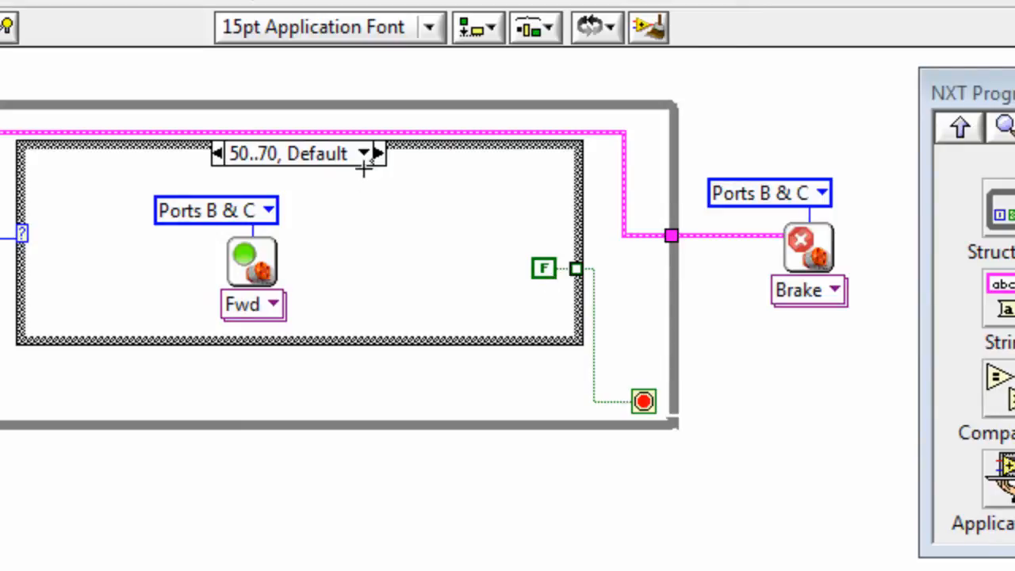
left_click(378, 153)
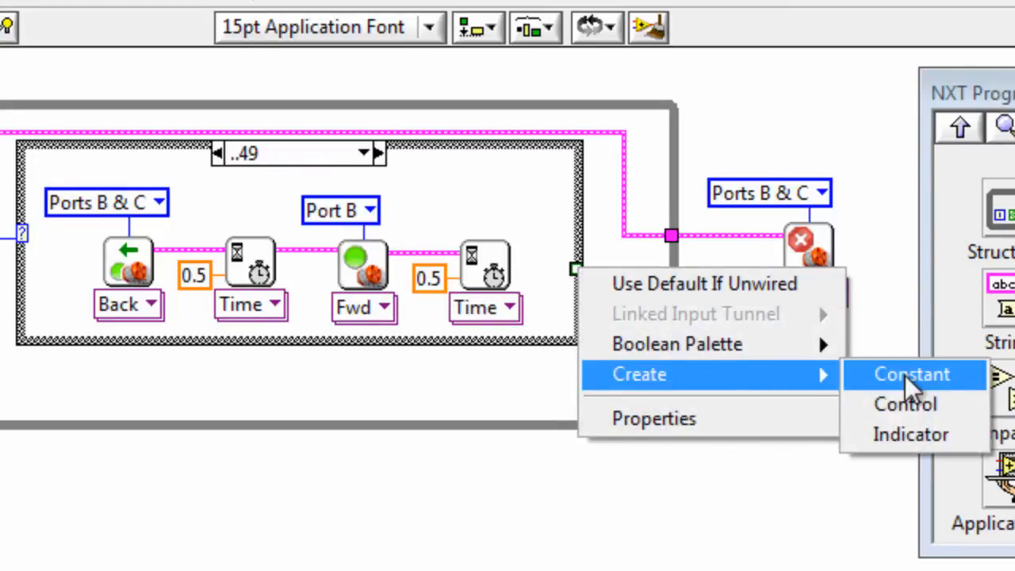
left_click(910, 374)
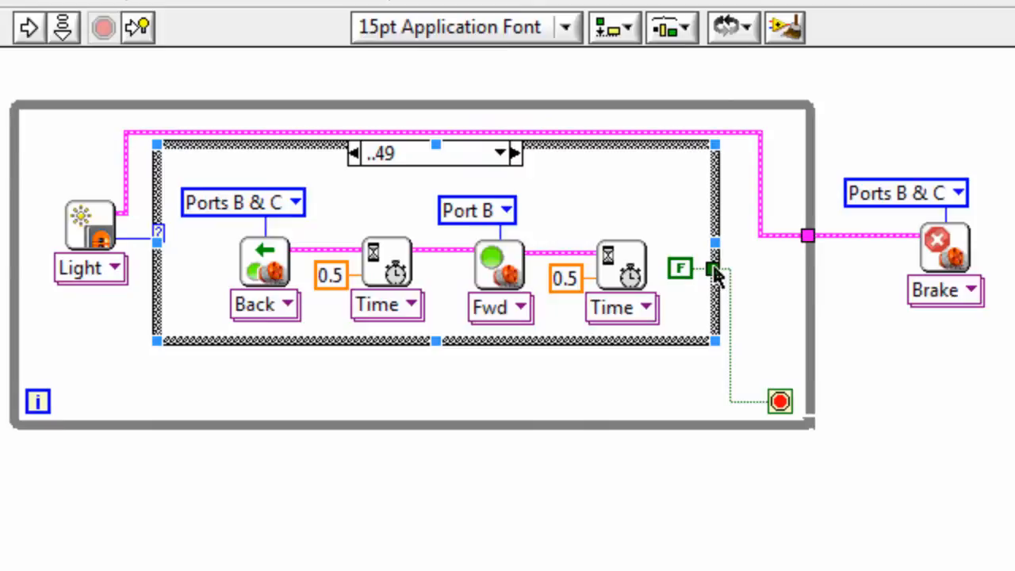
mouse_move(728, 298)
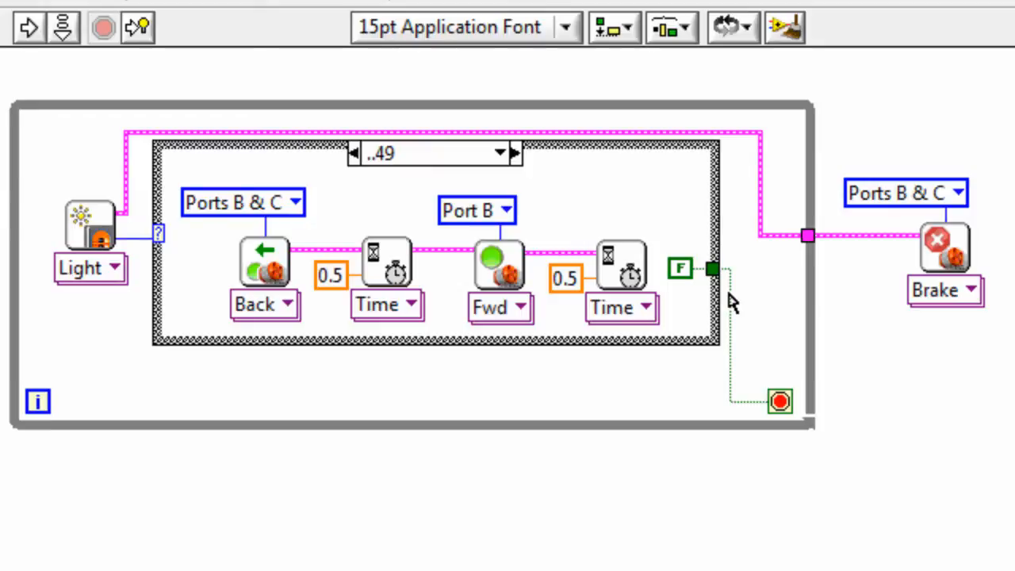
mouse_move(696, 296)
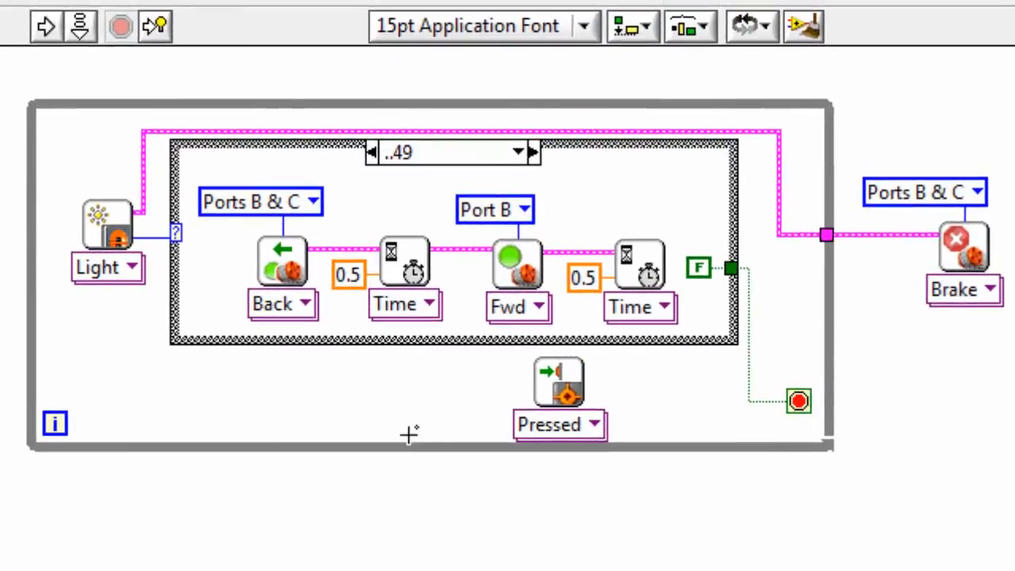
Position the new Sensor block in the loop and set it to Read Sound in dBA.
left_click(558, 386)
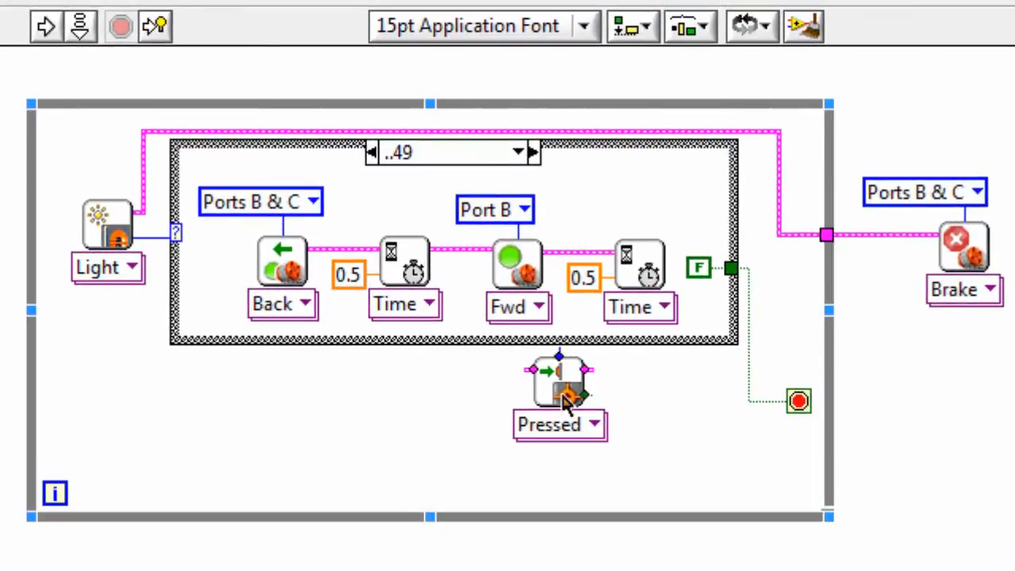
left_click_drag(561, 385, 507, 385)
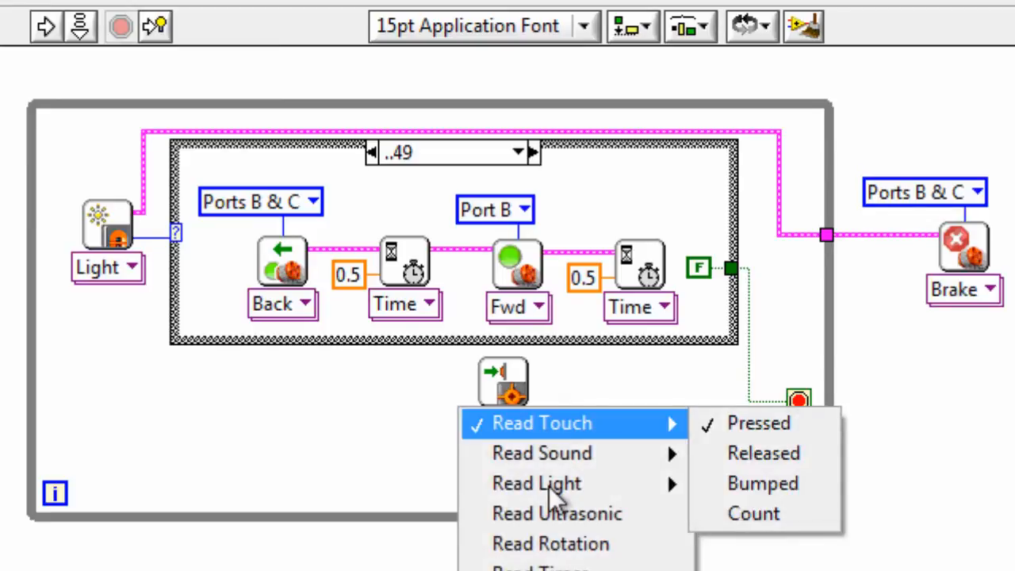
mouse_move(542, 453)
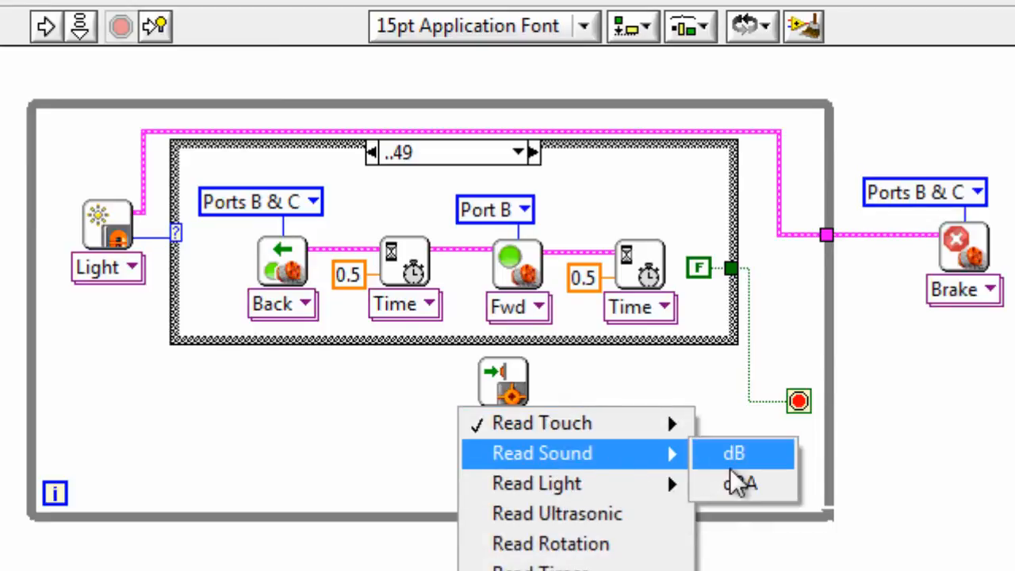
left_click(737, 484)
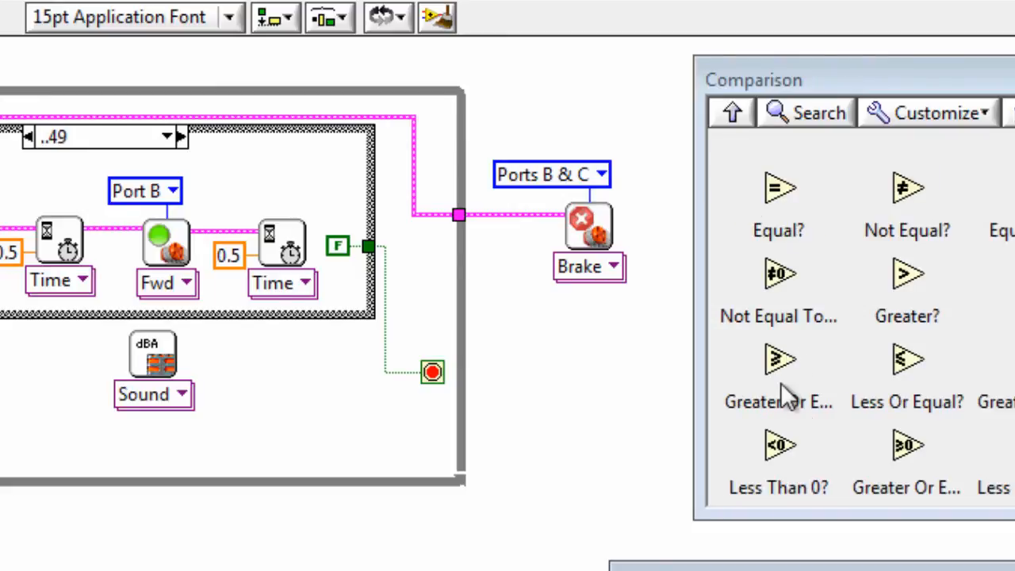
mouse_move(907, 273)
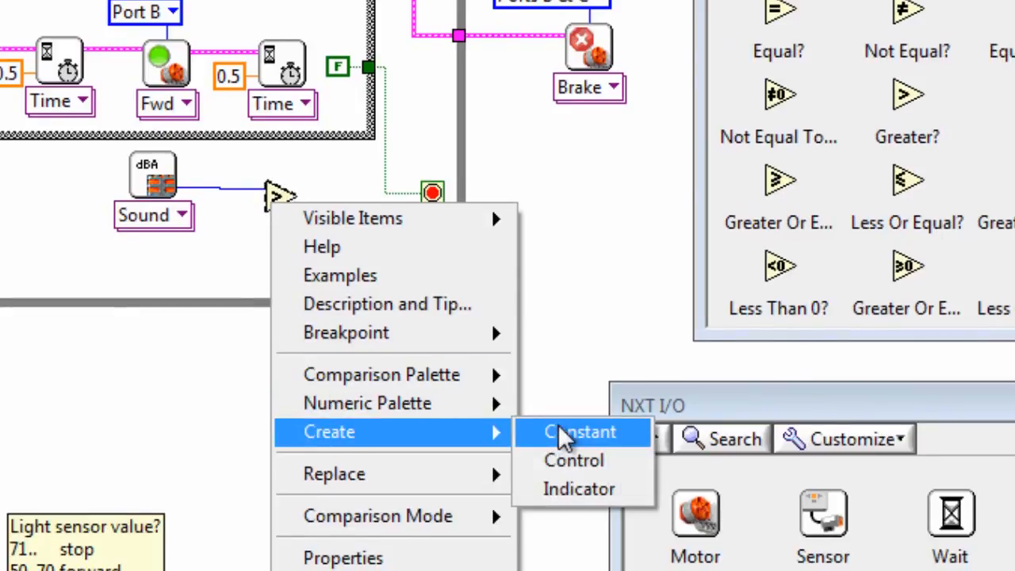
Compare the sound reading with Greater? against a constant threshold of 80.
left_click(581, 432)
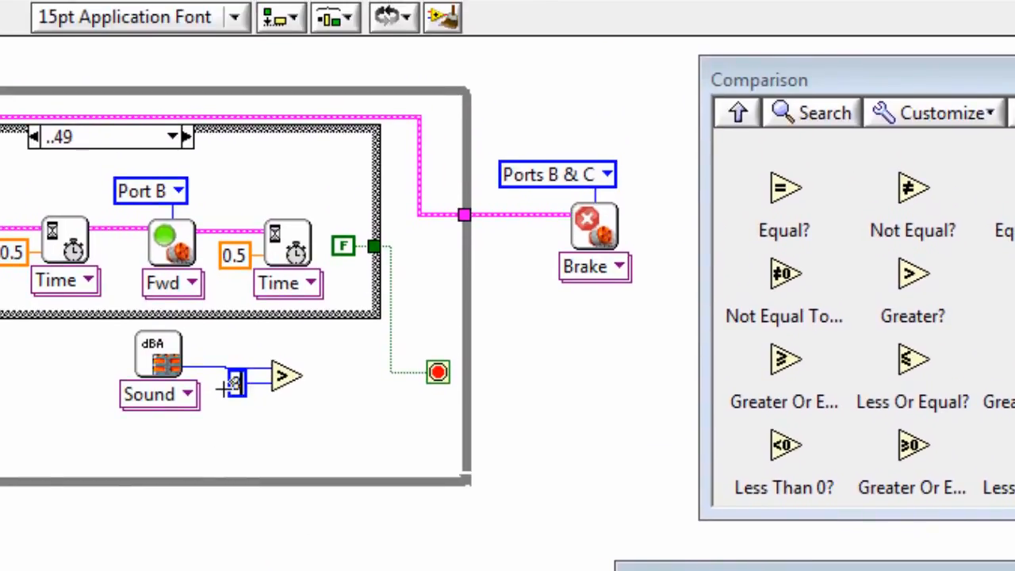
type("80")
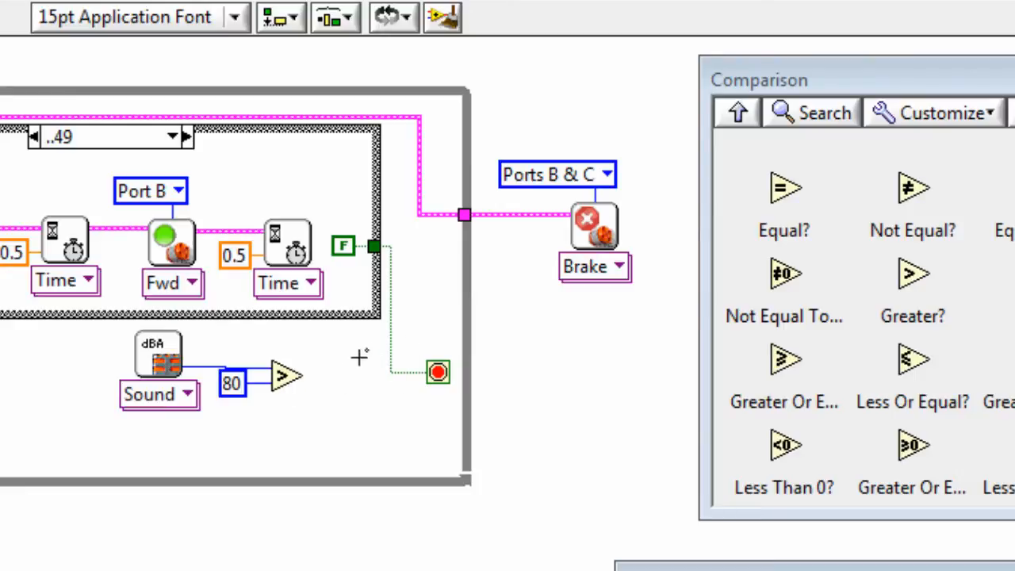
mouse_move(396, 379)
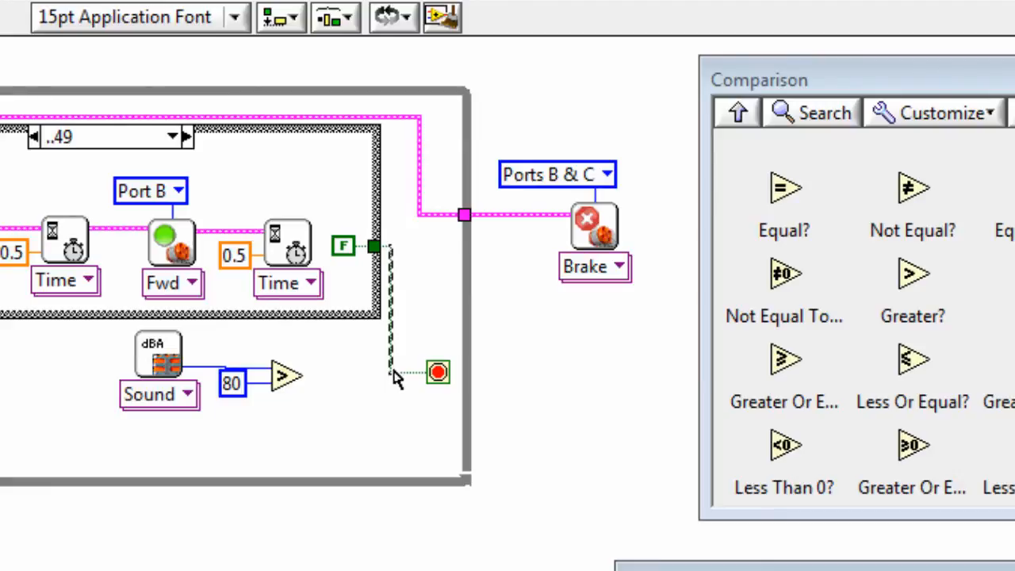
Reroute the stop wire through an Or of the case result and the sound comparison.
left_click(736, 111)
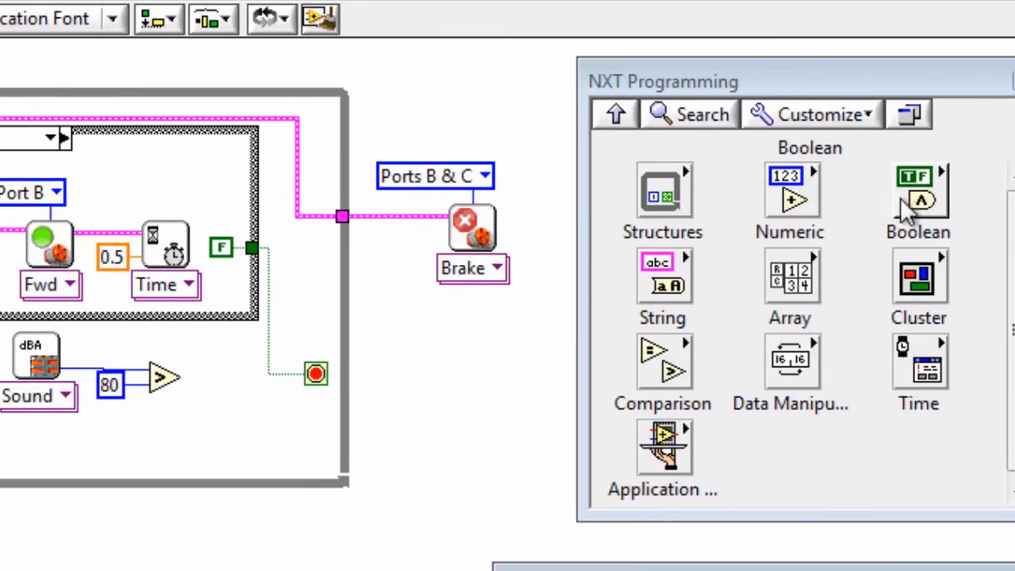
left_click(918, 190)
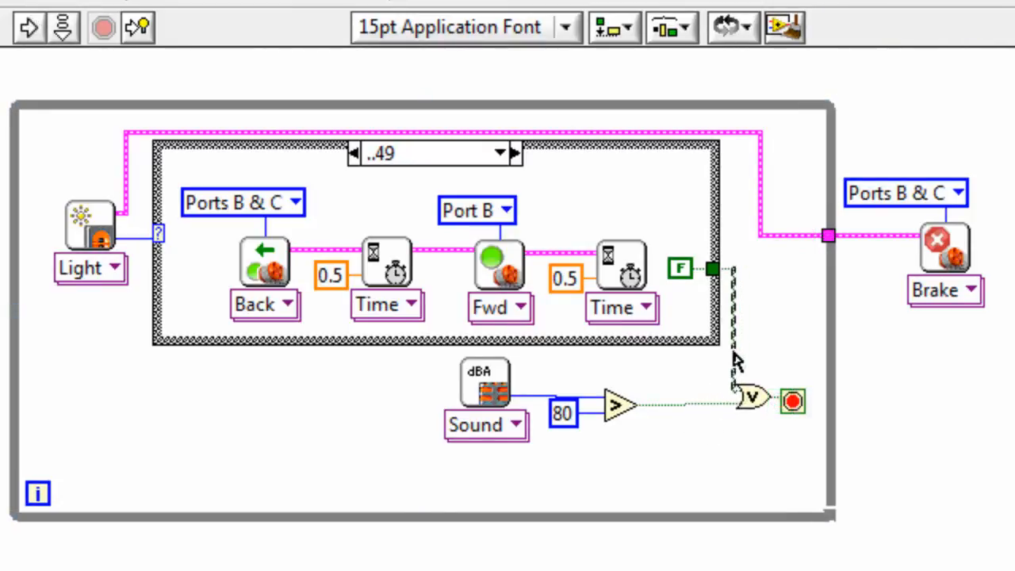
mouse_move(412, 452)
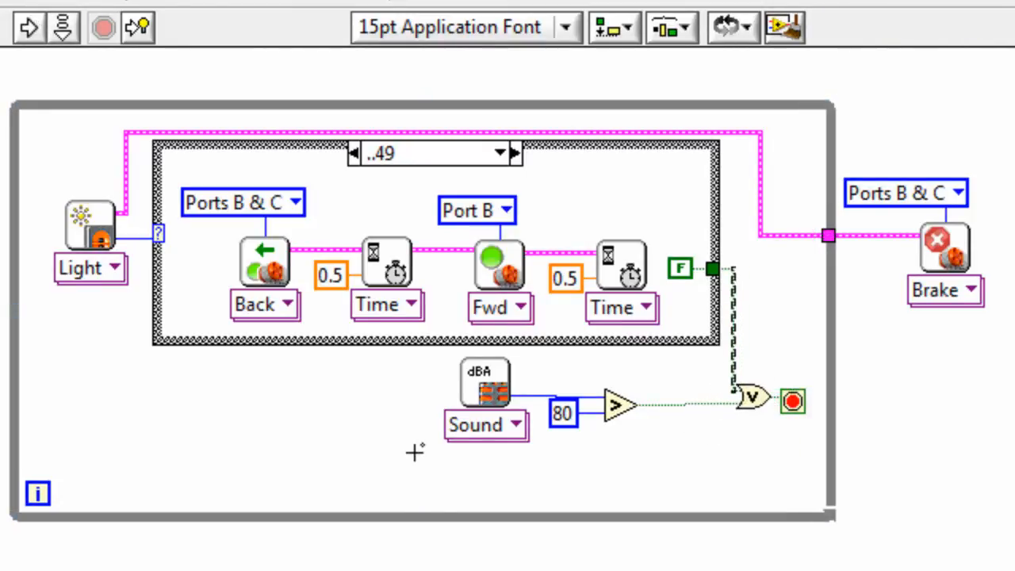